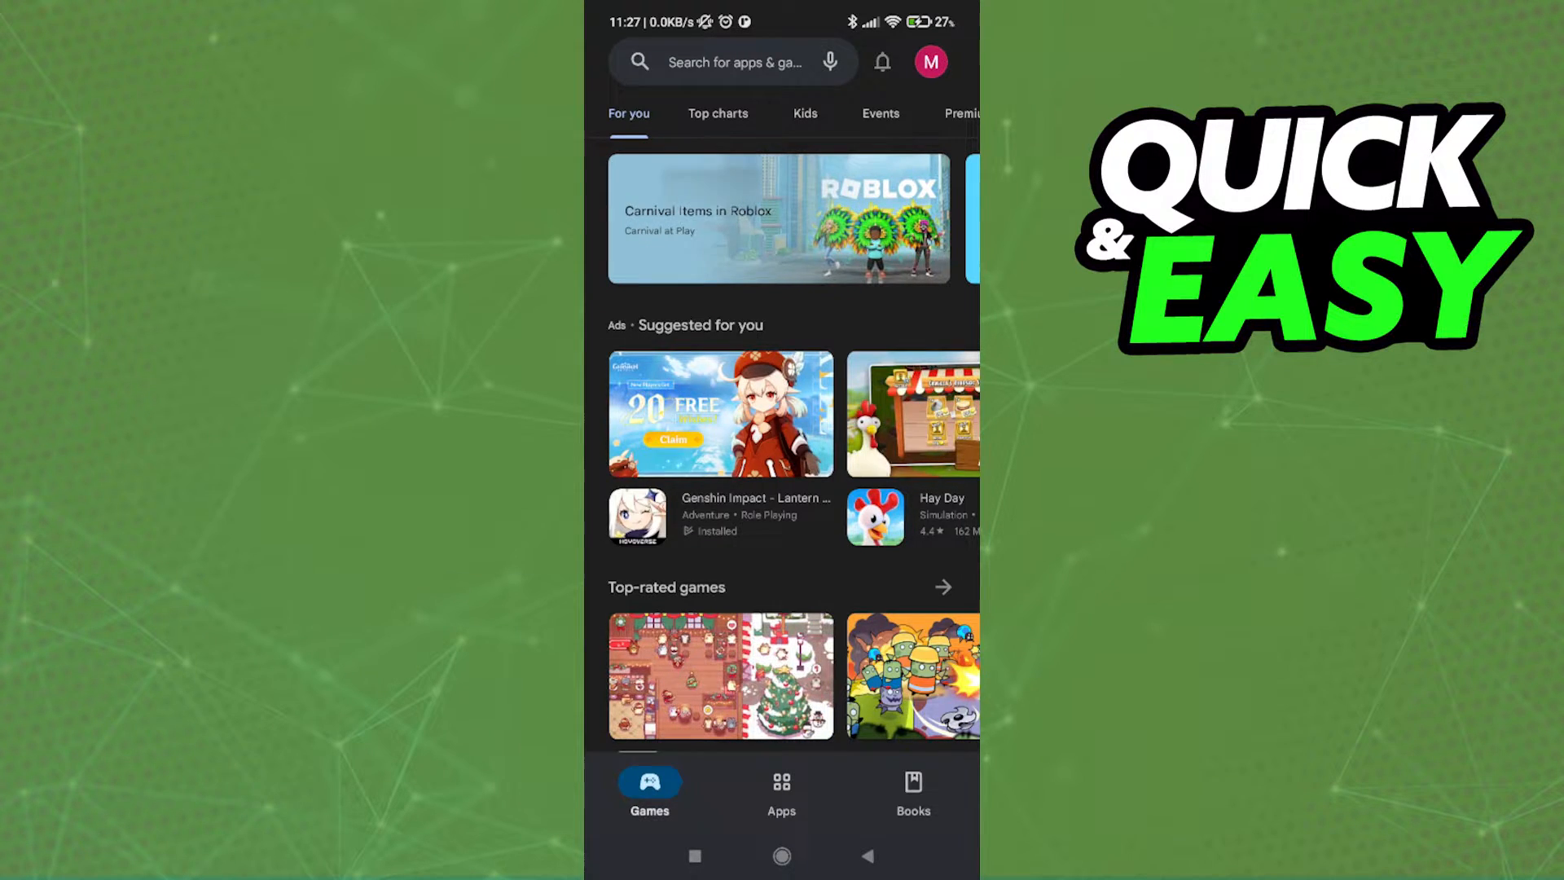
# Open Help & feedback from the profile menu and start the Google Play refund request
pyautogui.click(930, 62)
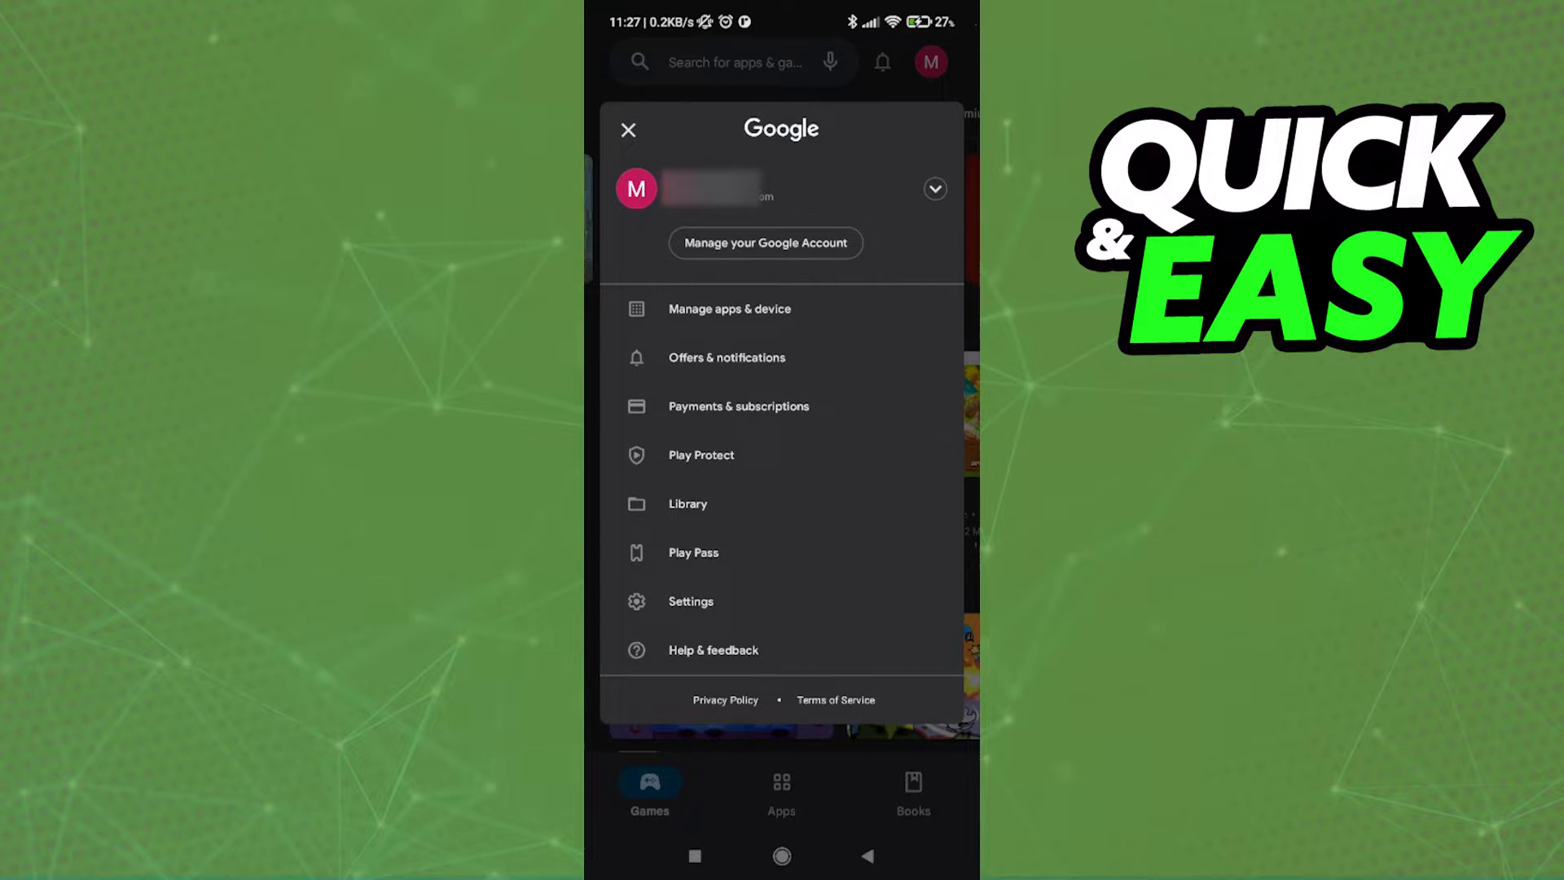
pyautogui.click(712, 649)
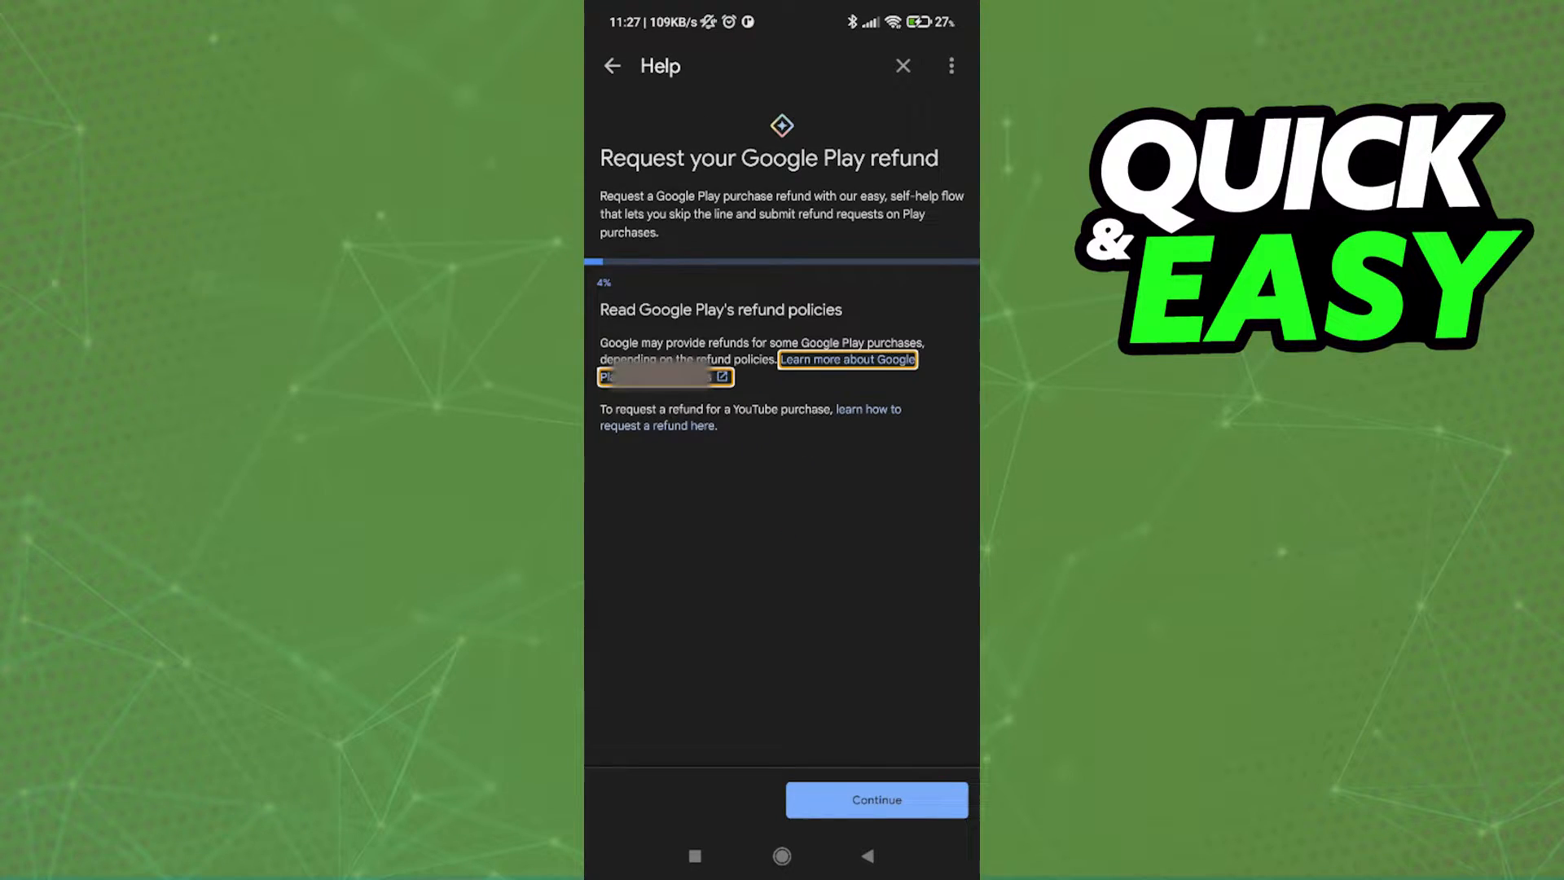
# Go back from the refund flow to the main Google Play Help page
pyautogui.click(875, 799)
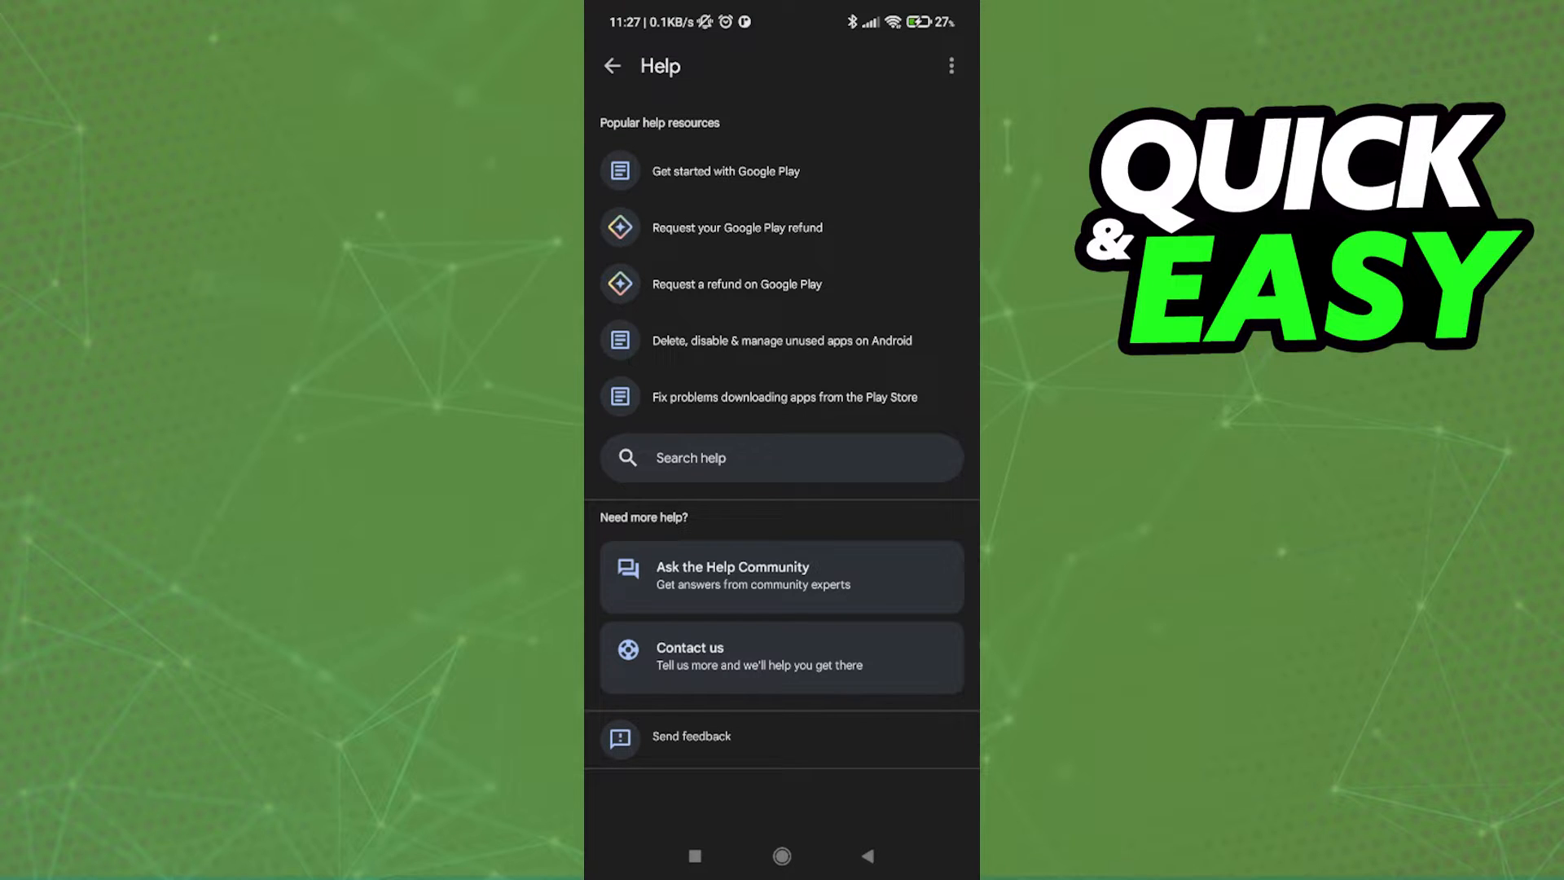
# Start a Contact us request for 'refund' as an unauthorized charge on Google Play Apps
pyautogui.click(703, 632)
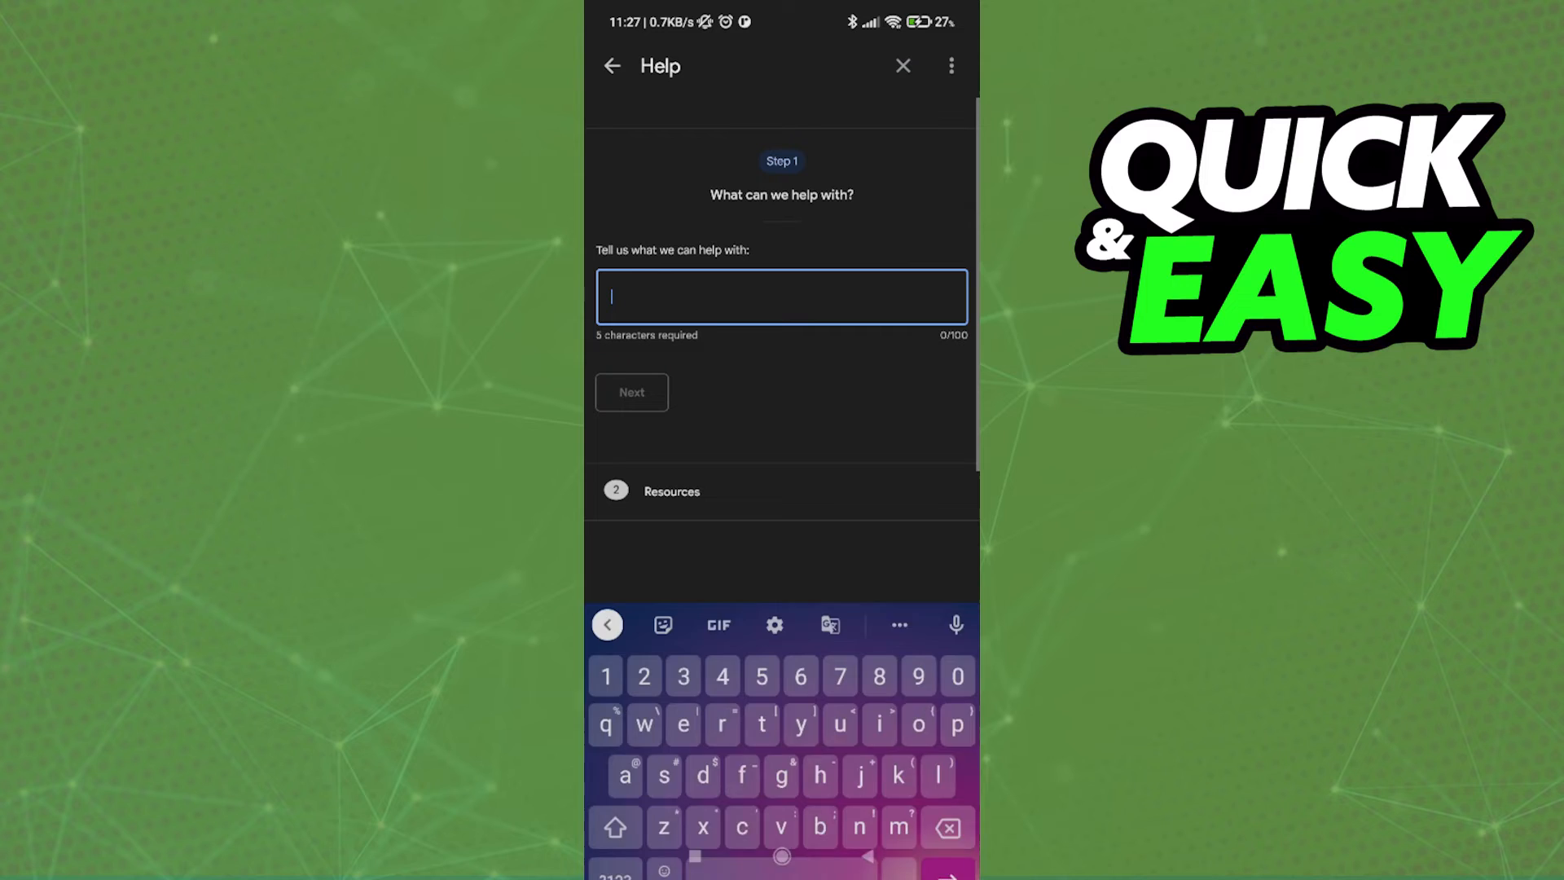
pyautogui.write('refund')
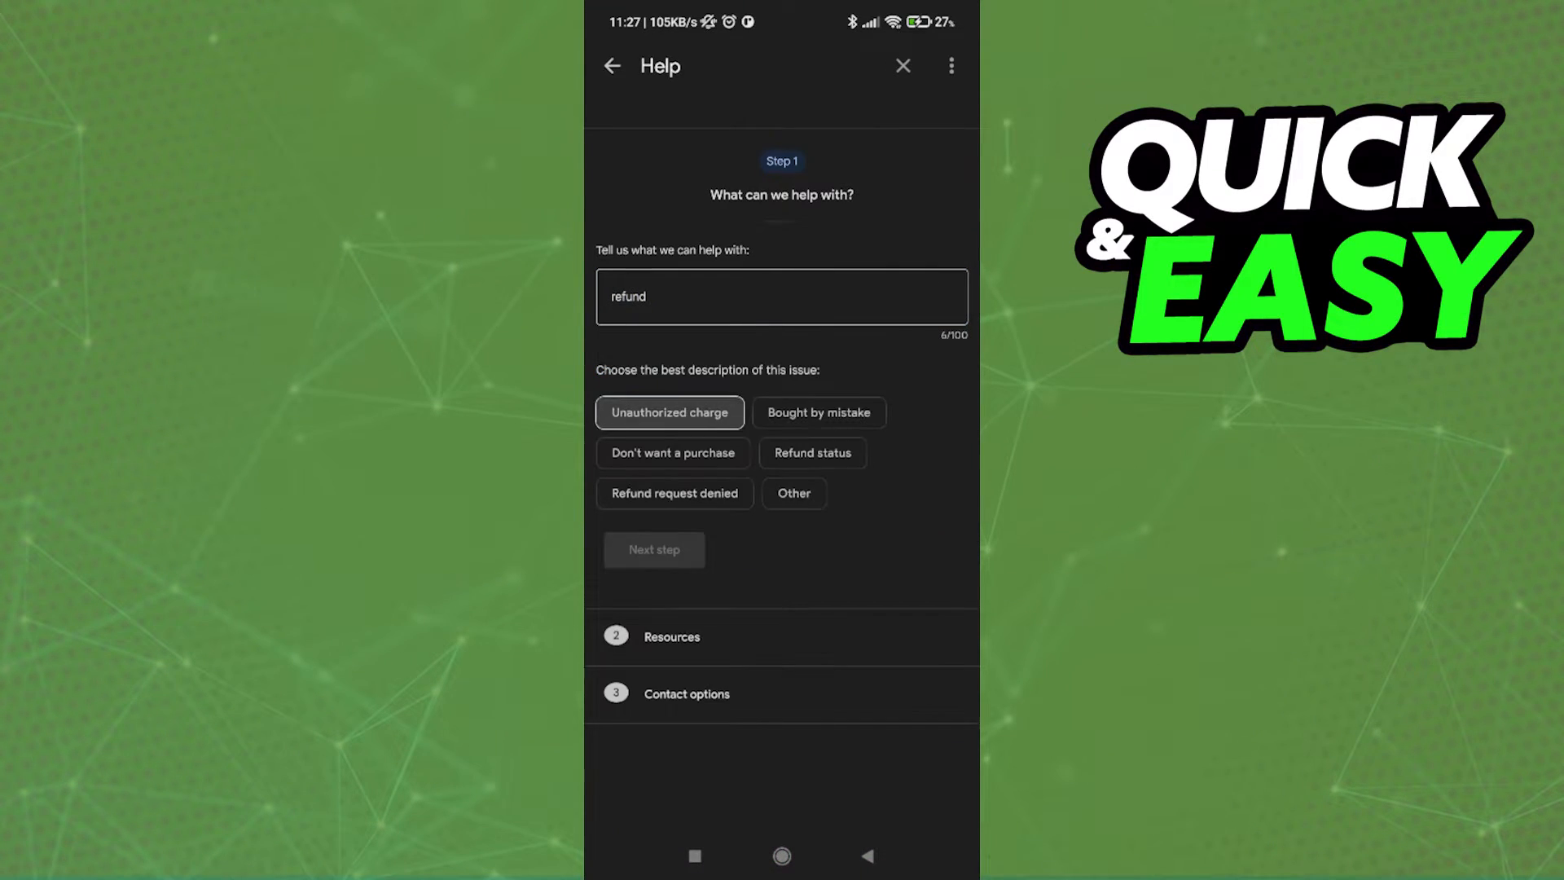
pyautogui.click(670, 412)
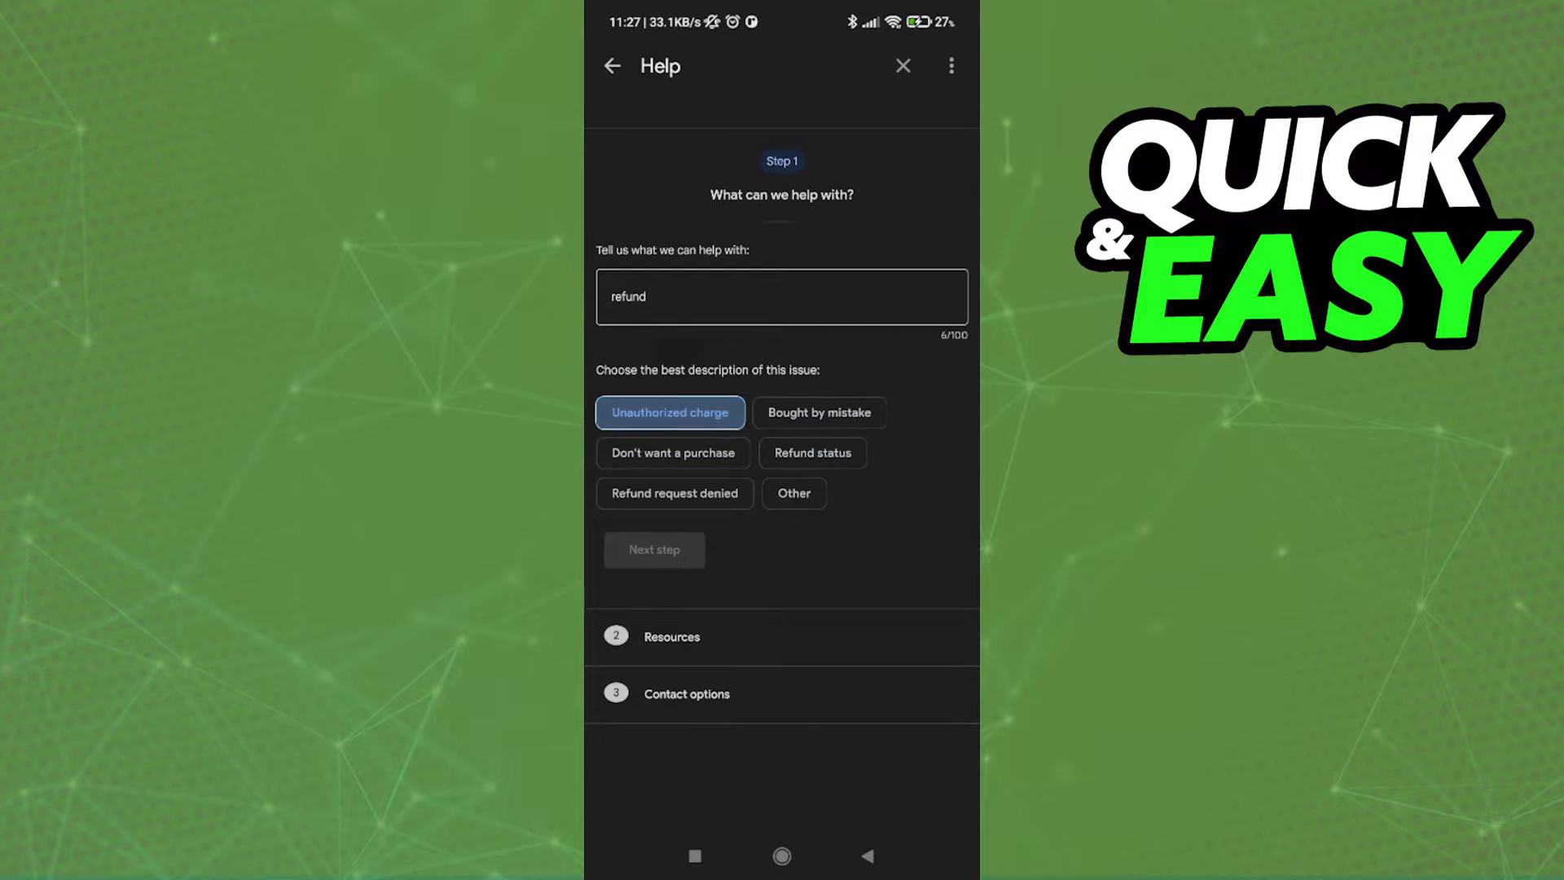
pyautogui.click(669, 412)
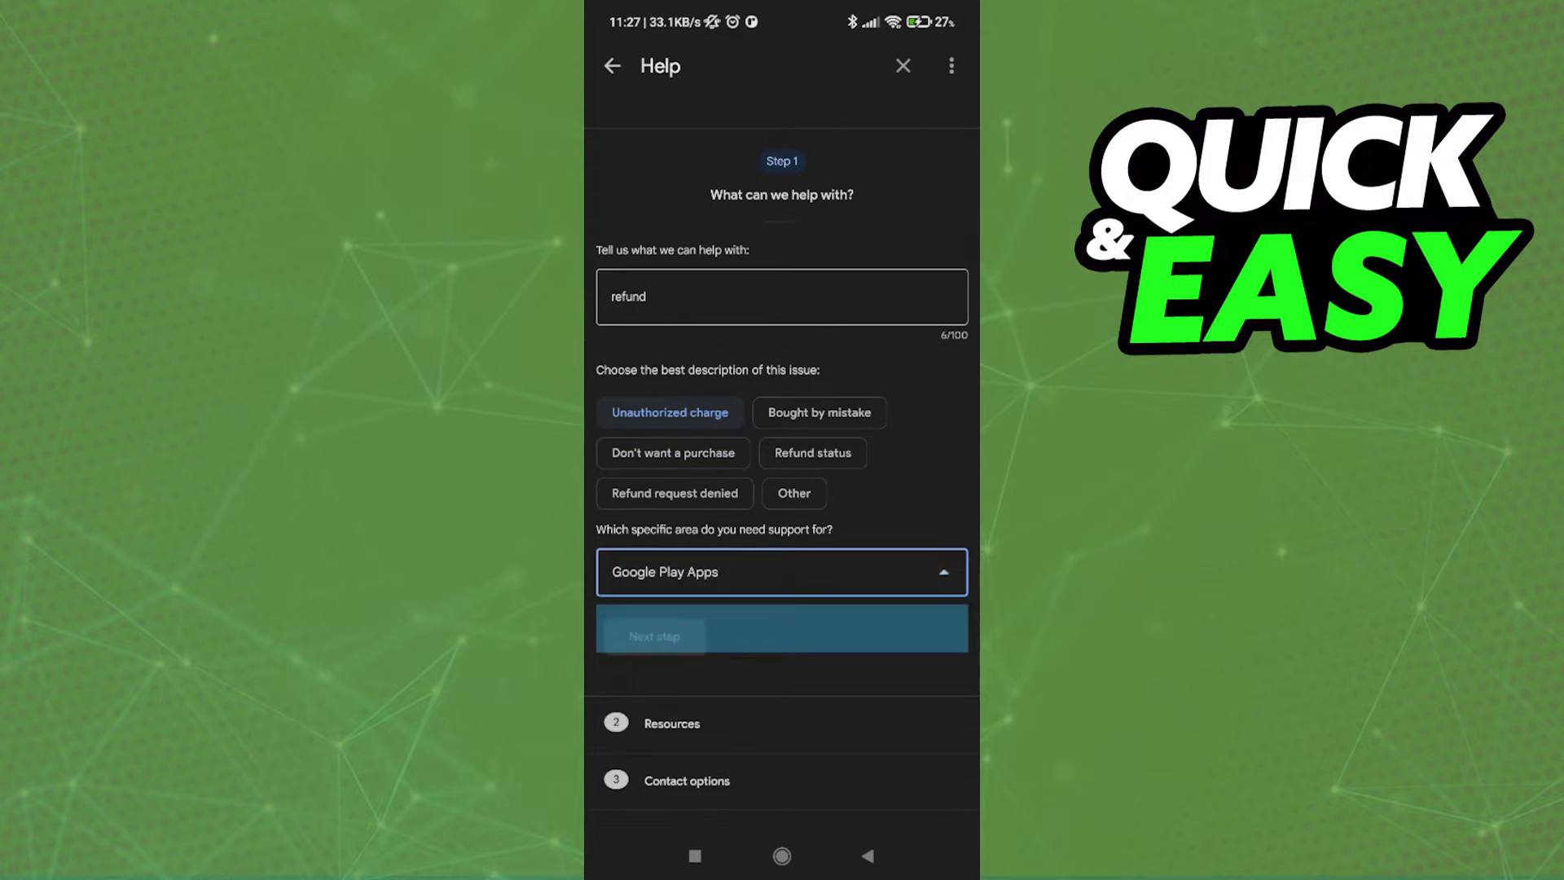
pyautogui.click(781, 635)
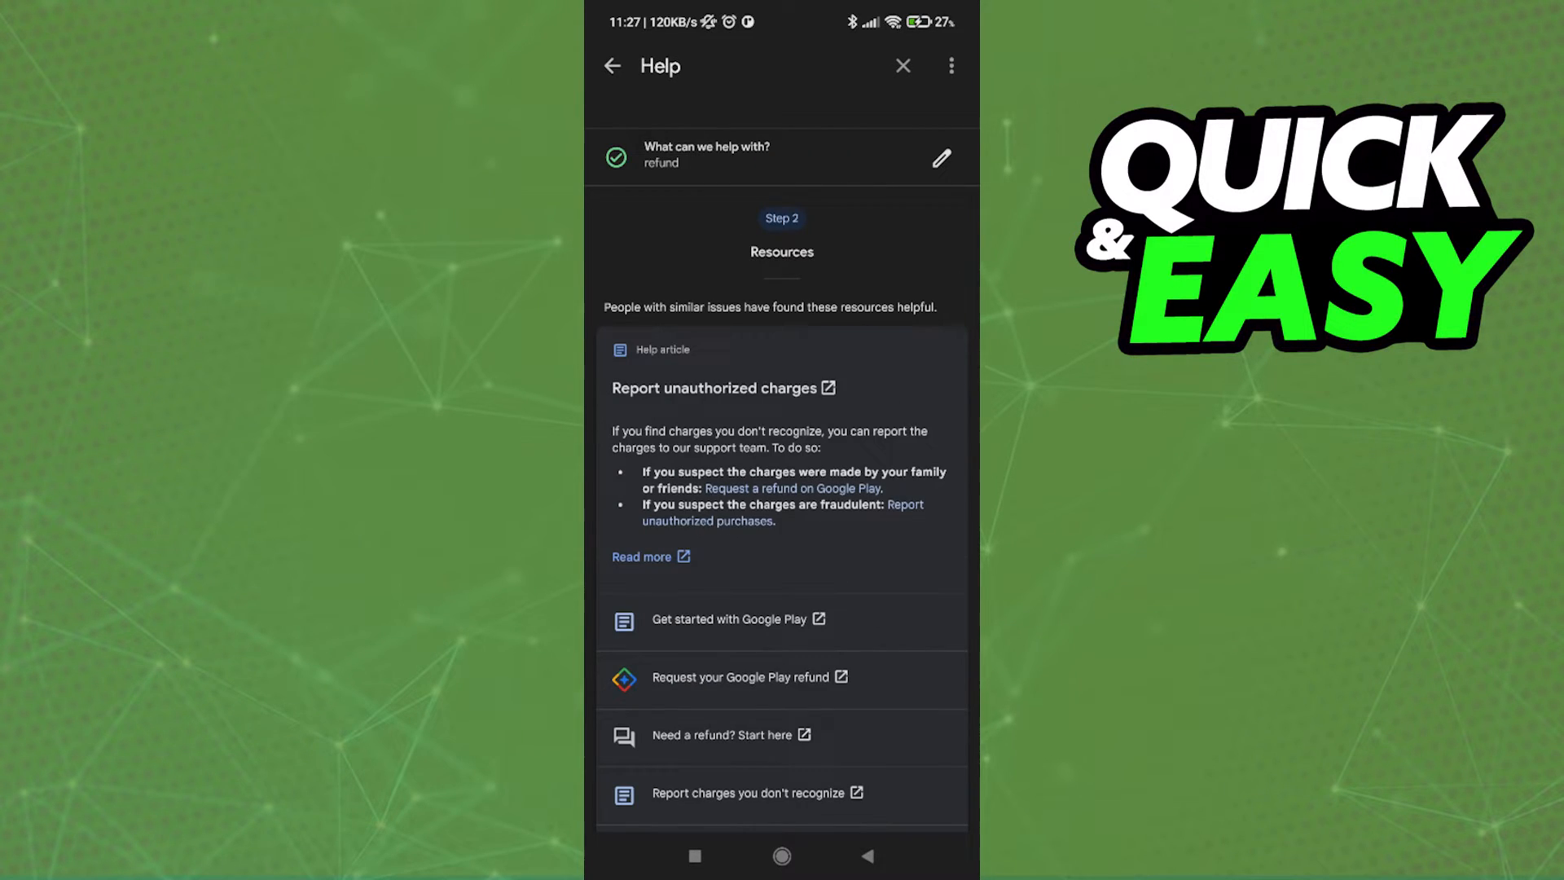
# Skip past the suggested help articles to the contact options step
pyautogui.scroll(-3)
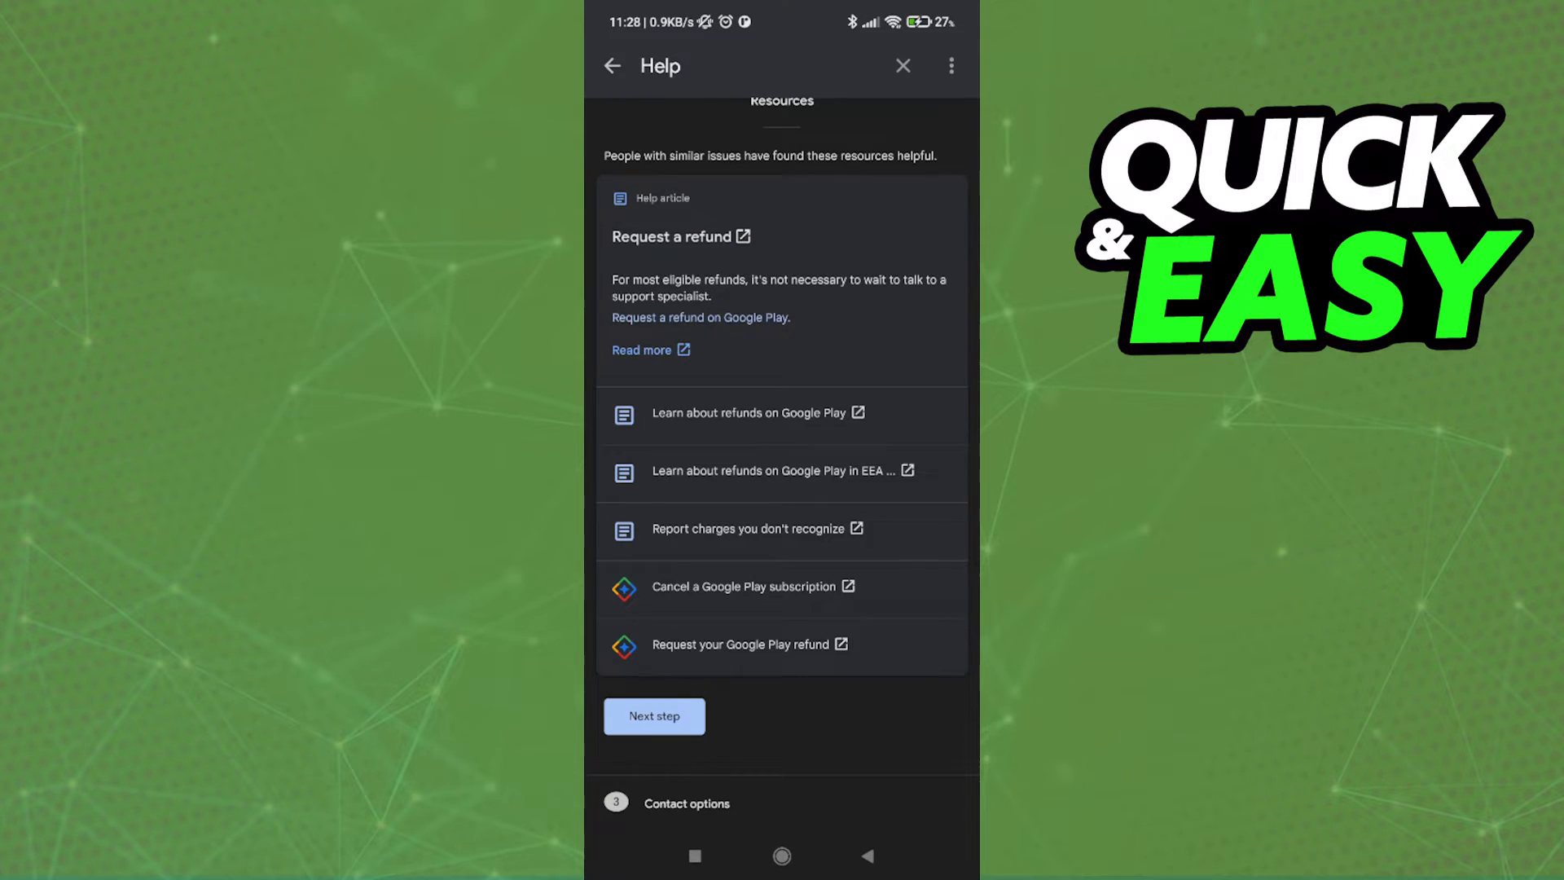
pyautogui.click(654, 717)
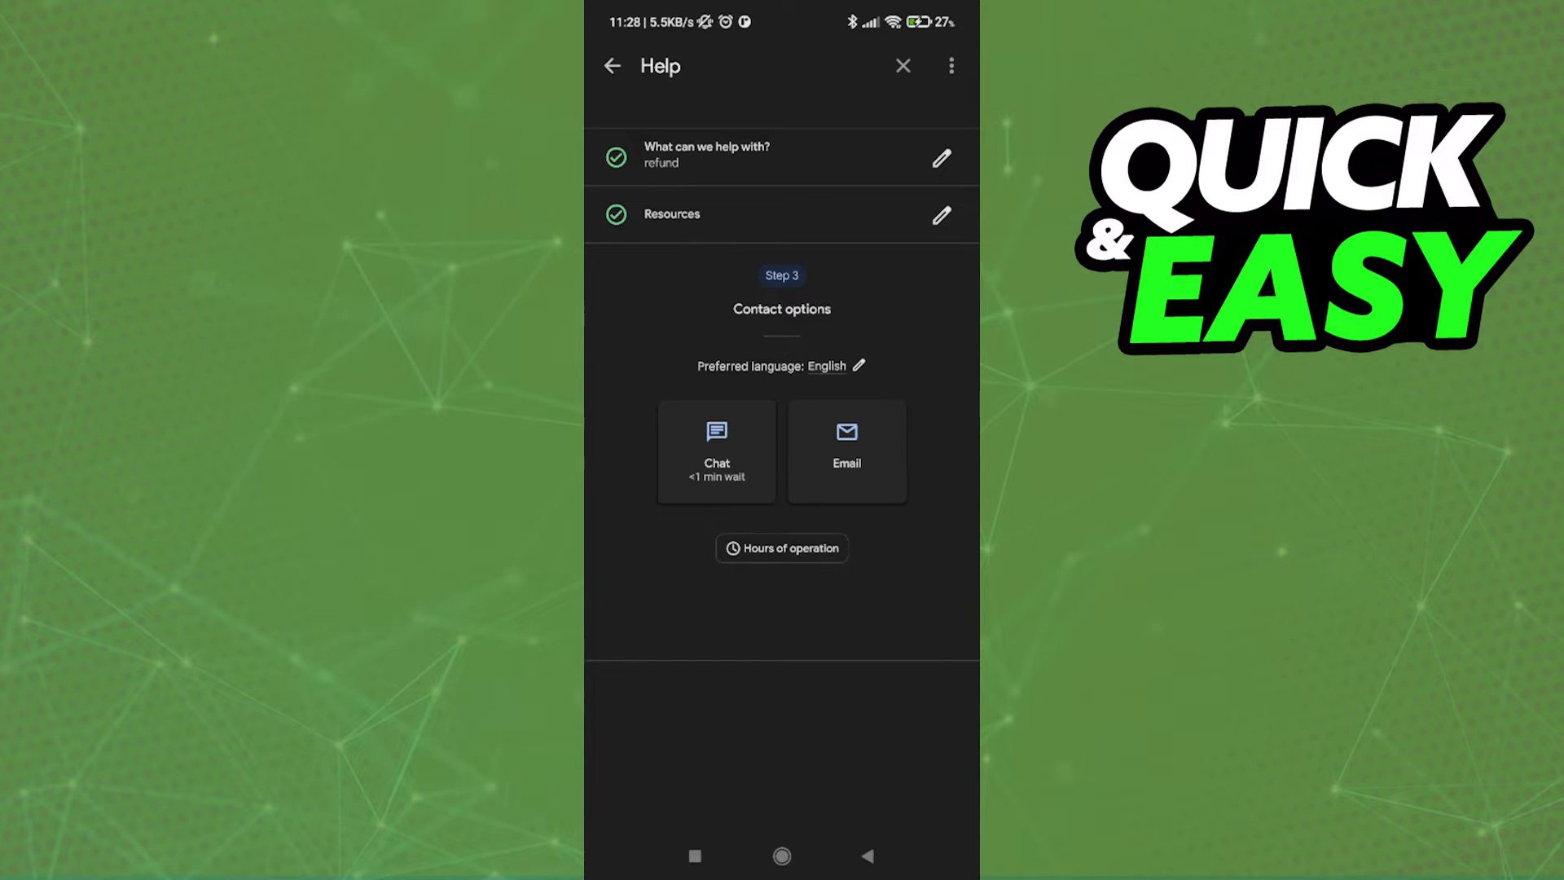
# Choose Email support and focus the Transaction ID field
pyautogui.click(716, 451)
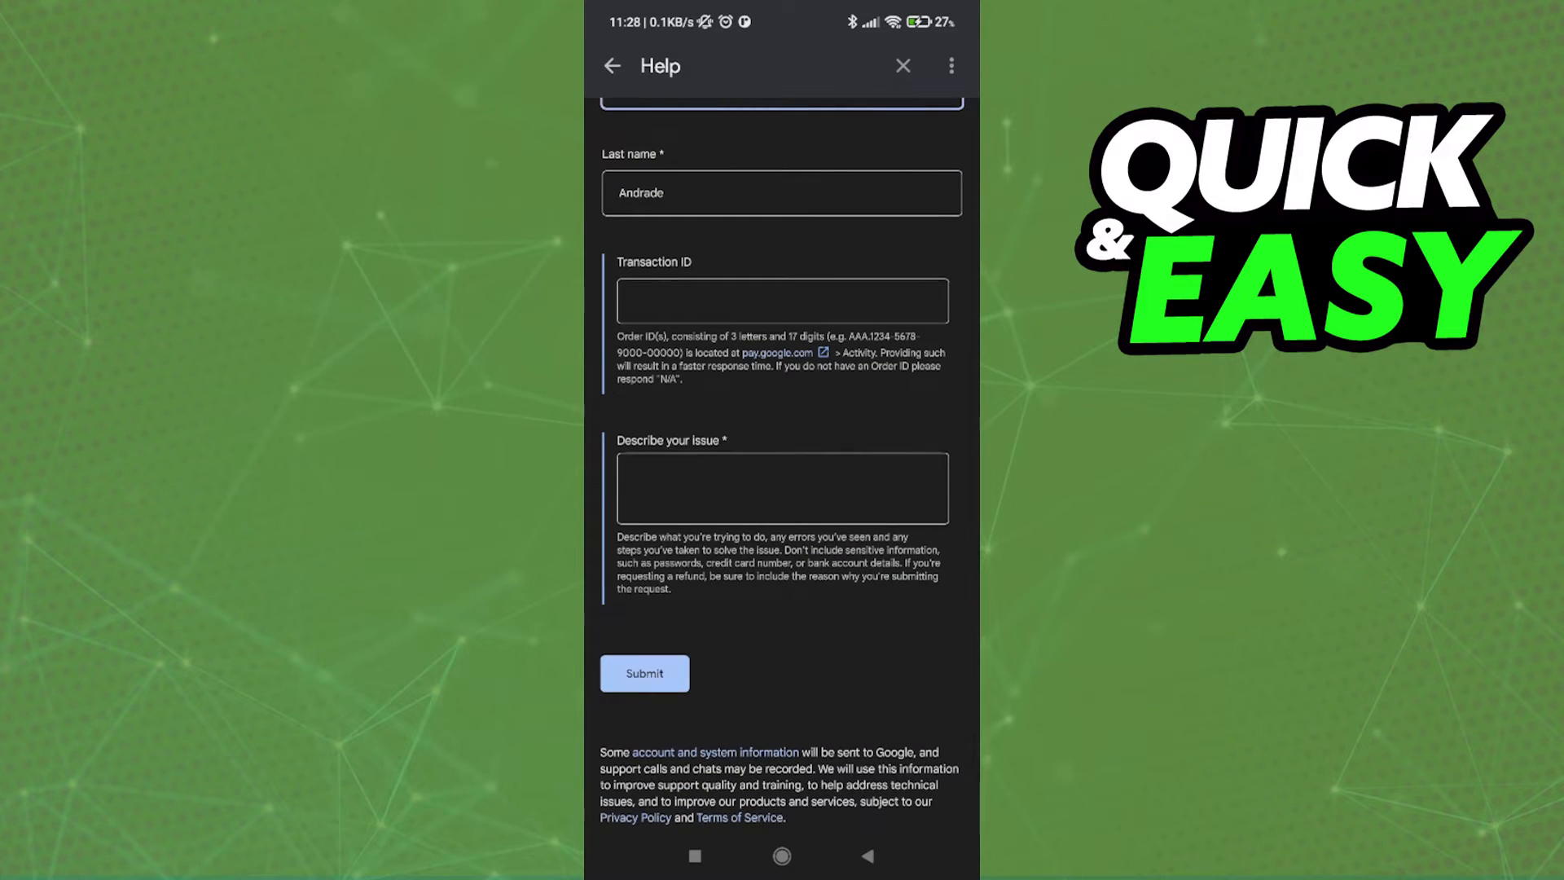
pyautogui.click(781, 301)
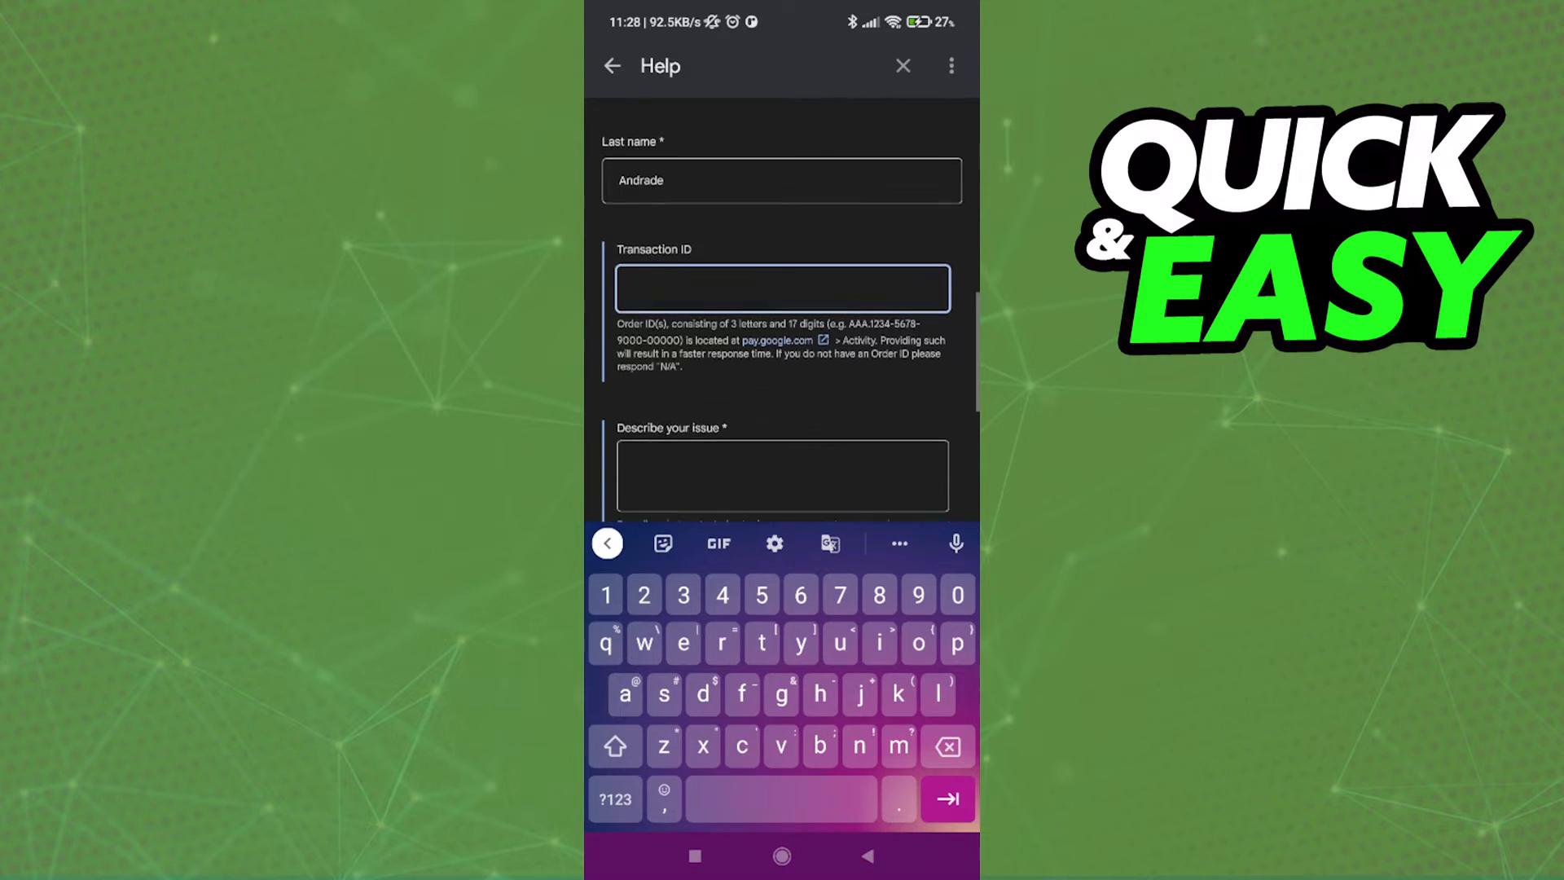